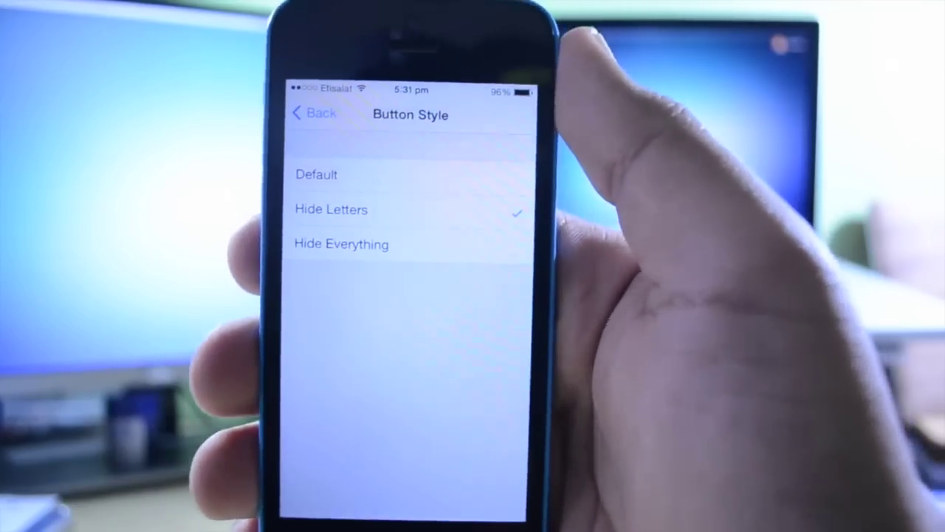
- Change the keypad Button Style from Hide Letters to Hide Everything
click(341, 244)
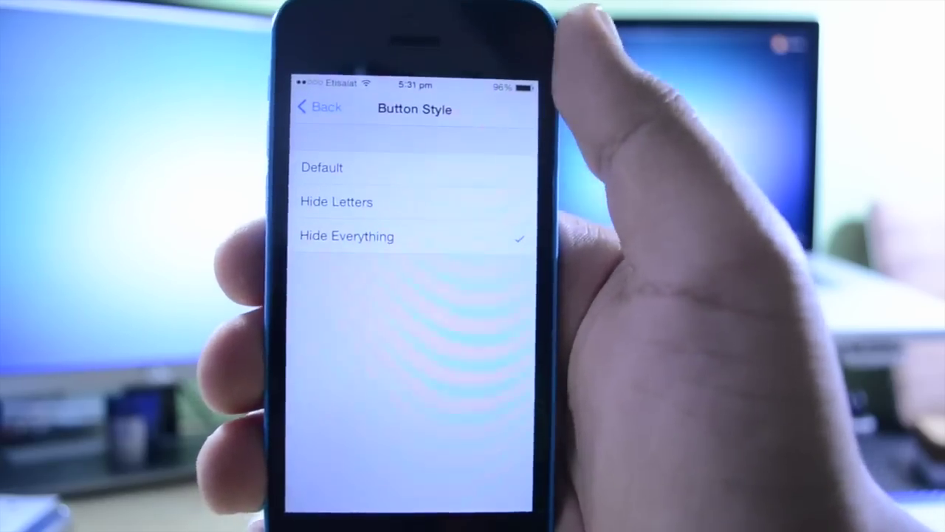